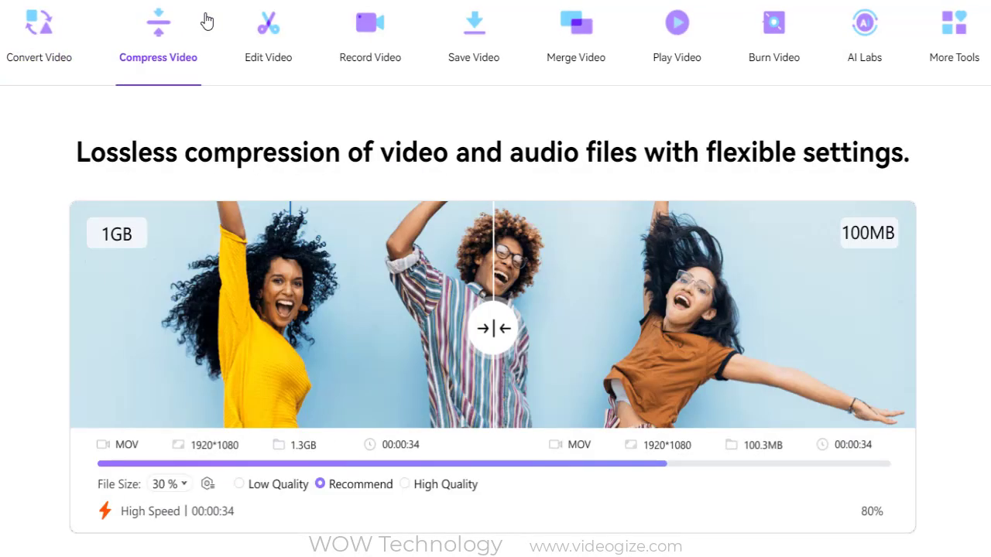
View the Record Video, Merge Video and Play Video showcases on the website's feature bar
{"action": "left_click", "coordinate": [369, 34]}
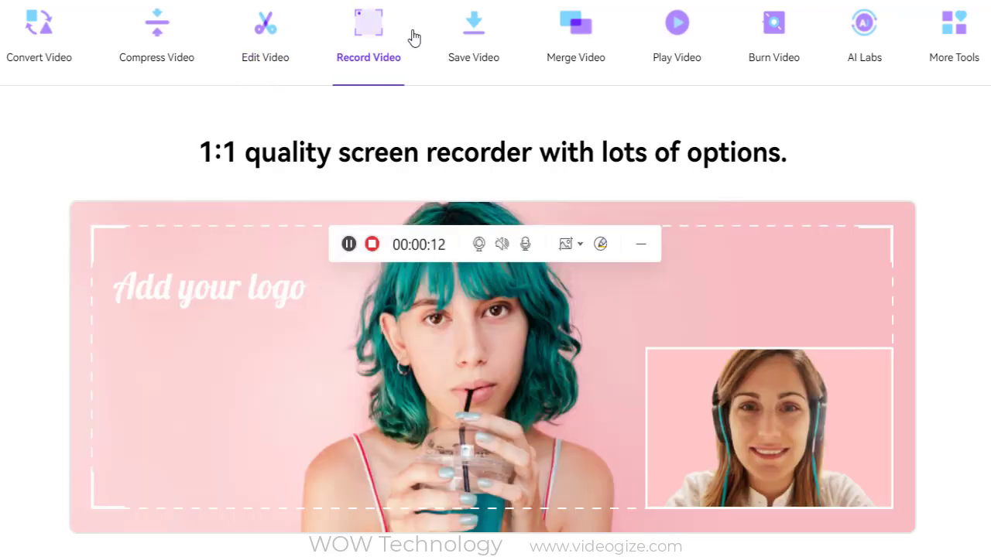
{"action": "left_click", "coordinate": [573, 36]}
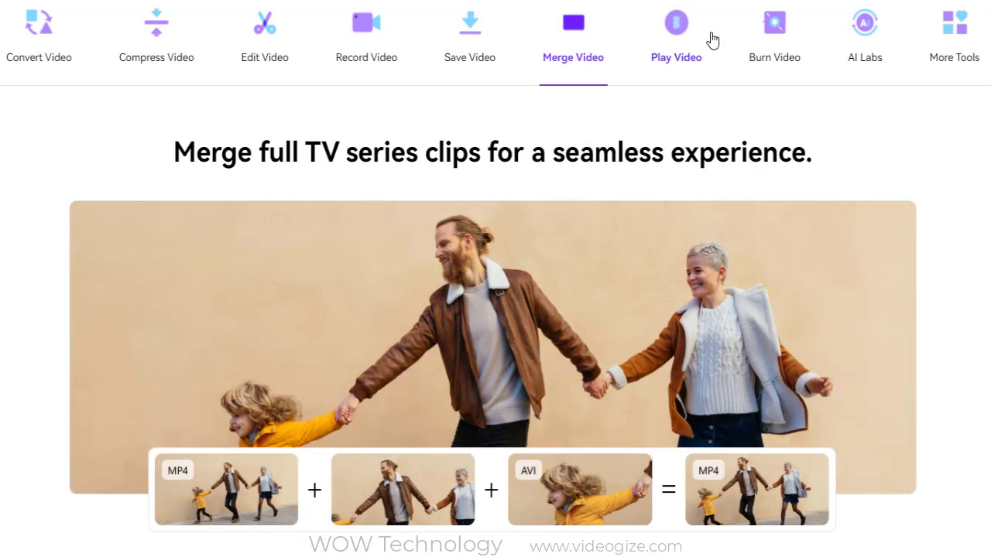
{"action": "left_click", "coordinate": [771, 31]}
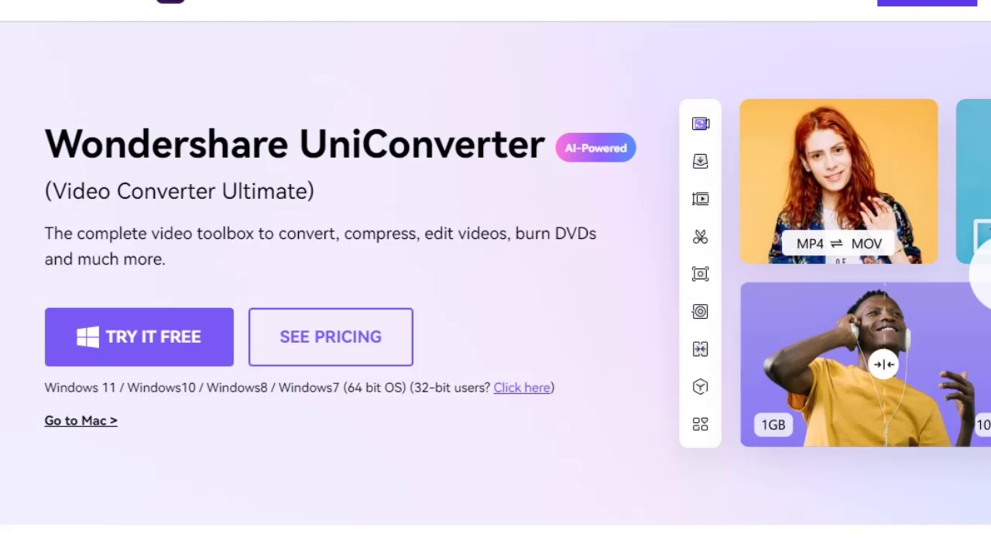
{"action": "scroll", "scroll_direction": "down", "scroll_amount": 3}
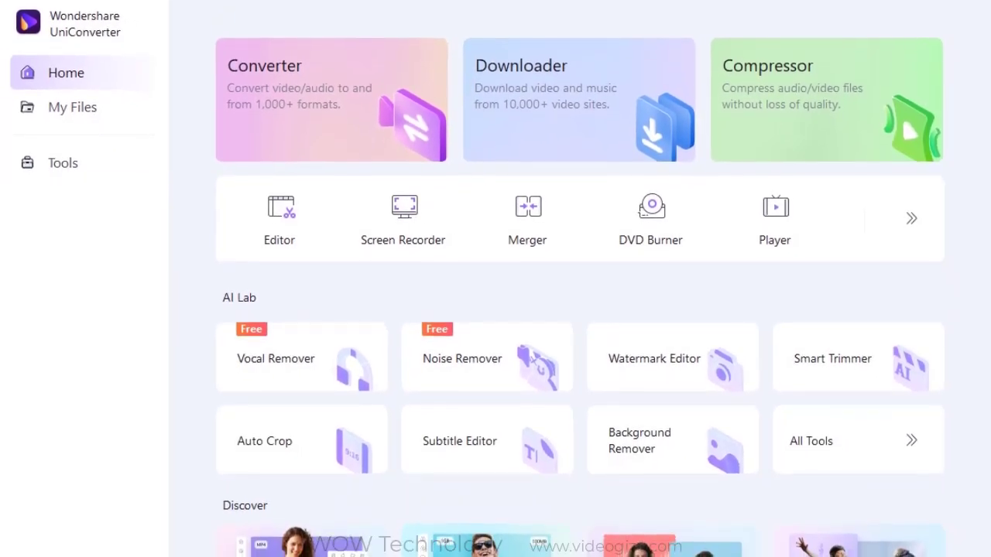
Scroll the Home page, then view the empty My Files list after checking My Collection
{"action": "scroll", "scroll_direction": "down", "scroll_amount": 3}
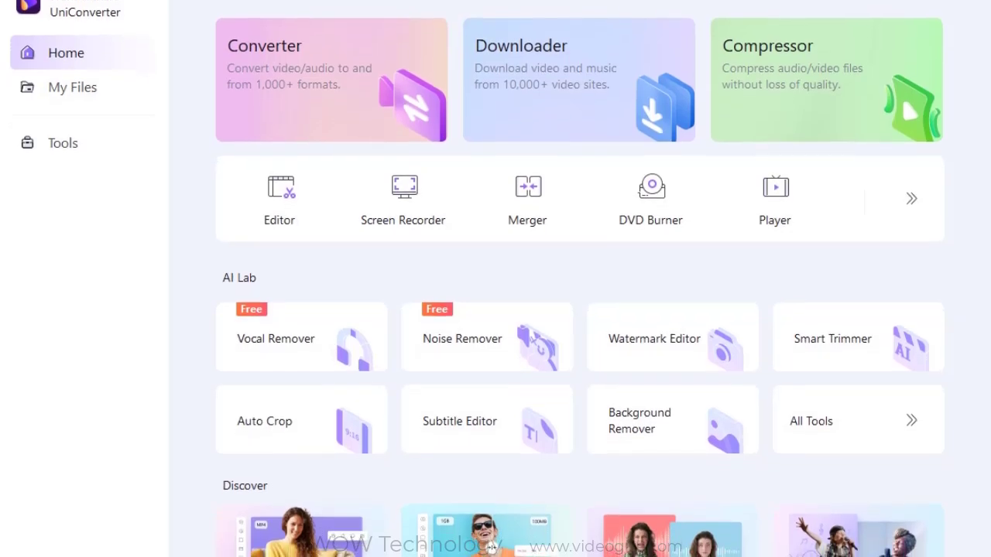
{"action": "scroll", "scroll_direction": "down", "scroll_amount": 3}
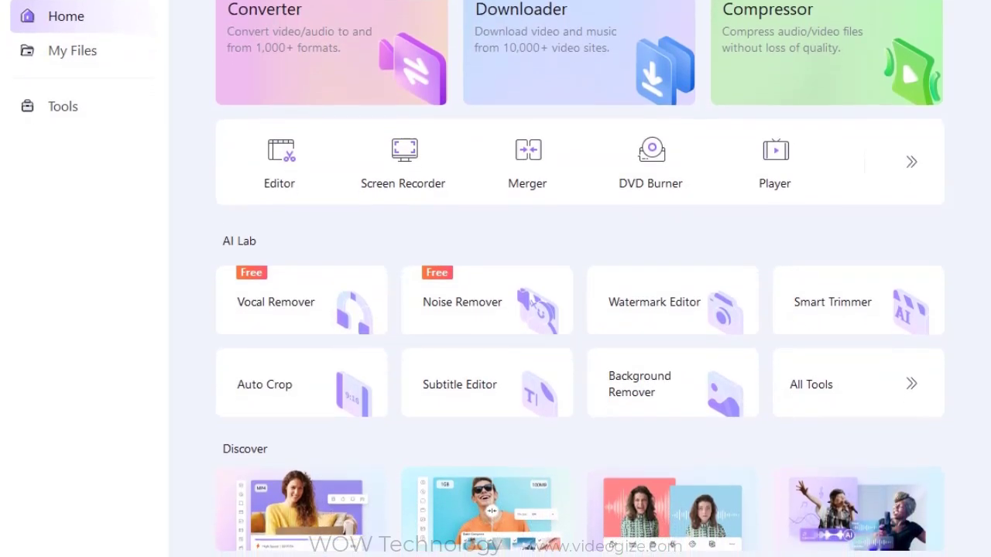
{"action": "scroll", "scroll_direction": "down", "scroll_amount": 3}
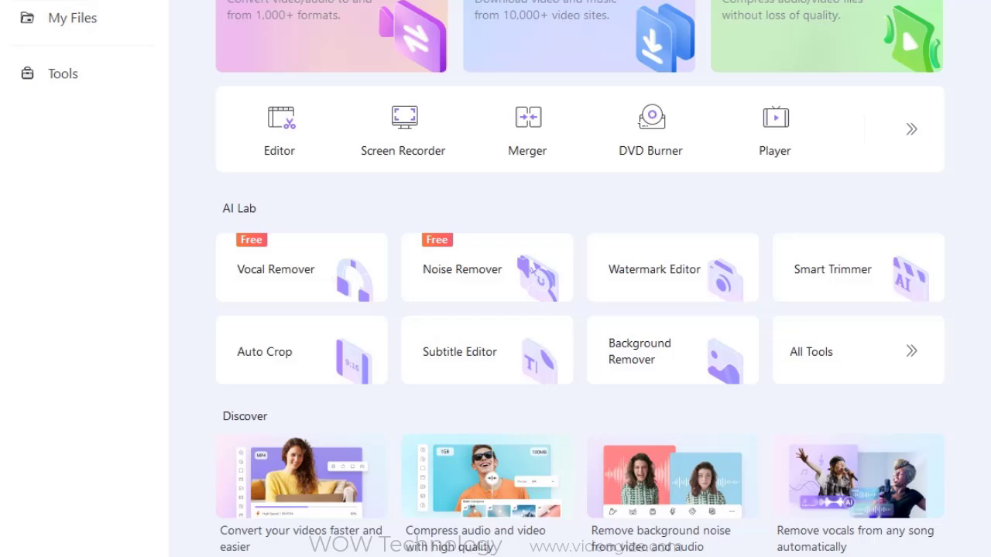
{"action": "scroll", "scroll_direction": "down", "scroll_amount": 3}
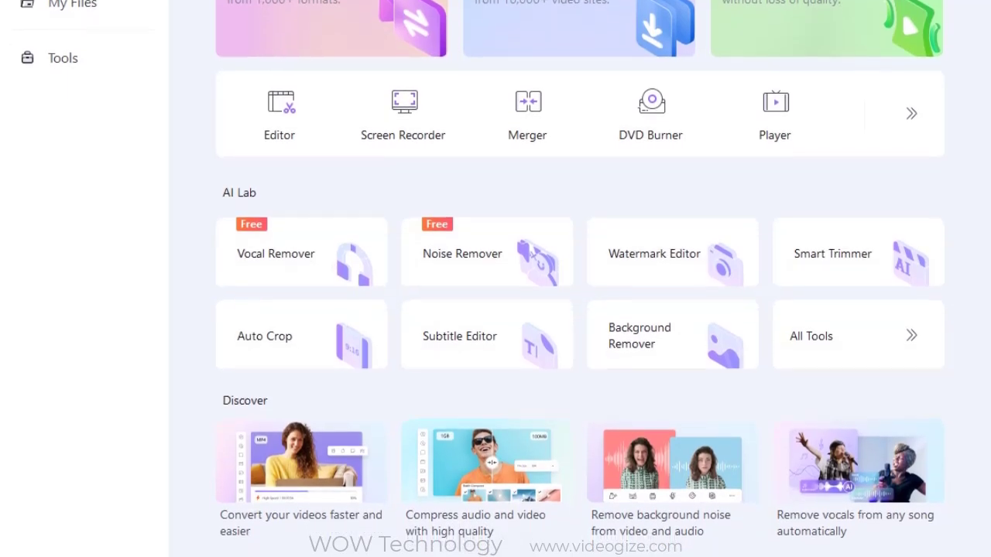
{"action": "left_click", "coordinate": [154, 126]}
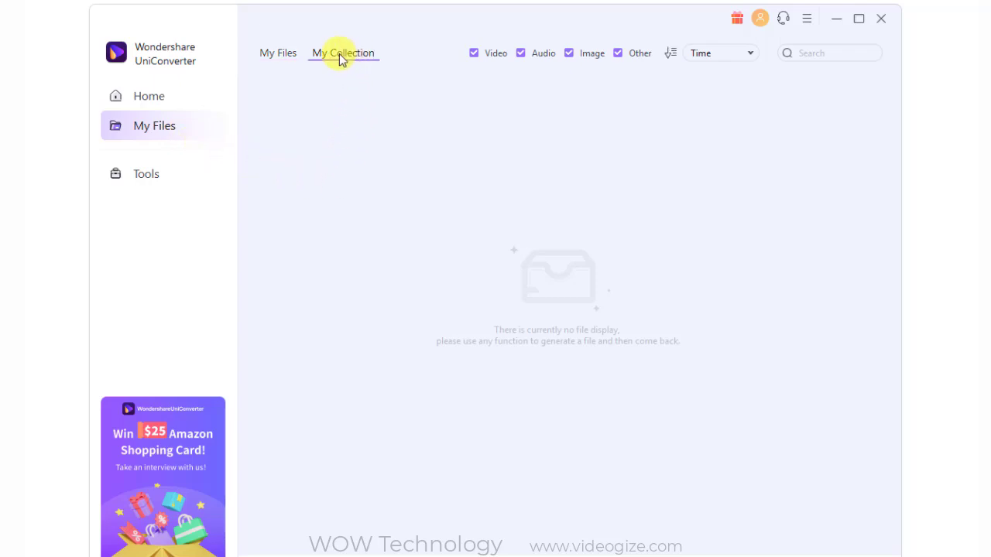
{"action": "left_click", "coordinate": [279, 52]}
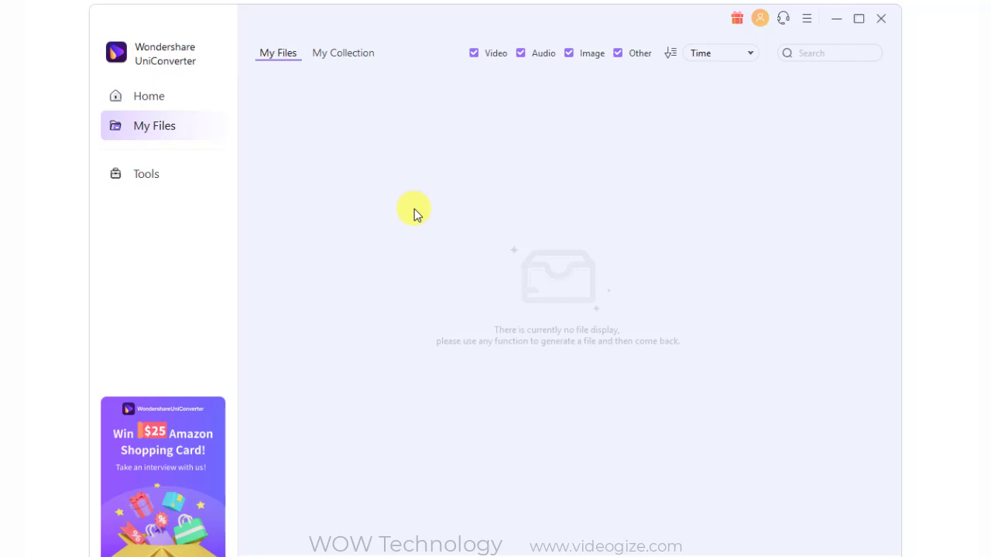
Browse the Tools catalogue of video/audio, extra and AI tools from the sidebar
{"action": "left_click", "coordinate": [145, 173]}
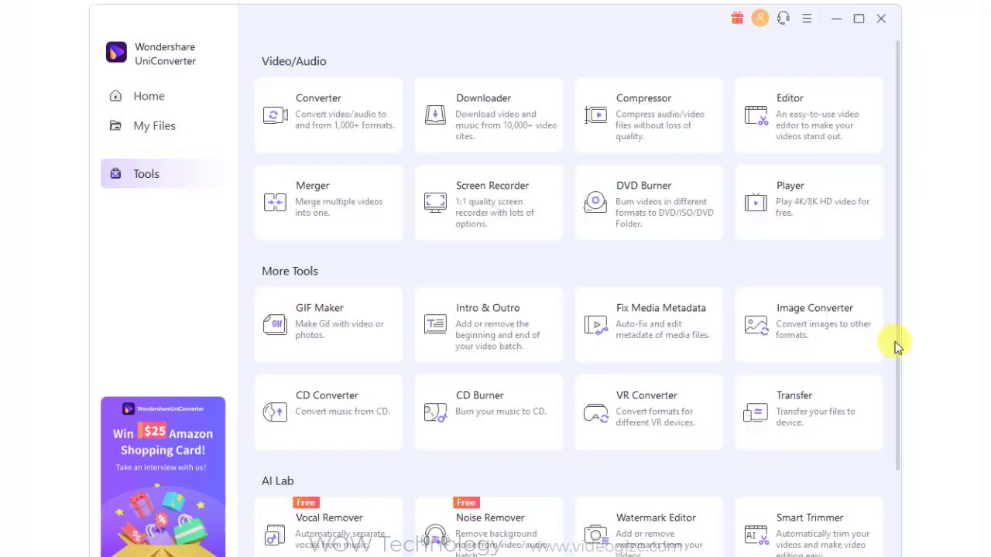
{"action": "scroll", "scroll_direction": "down", "scroll_amount": 3}
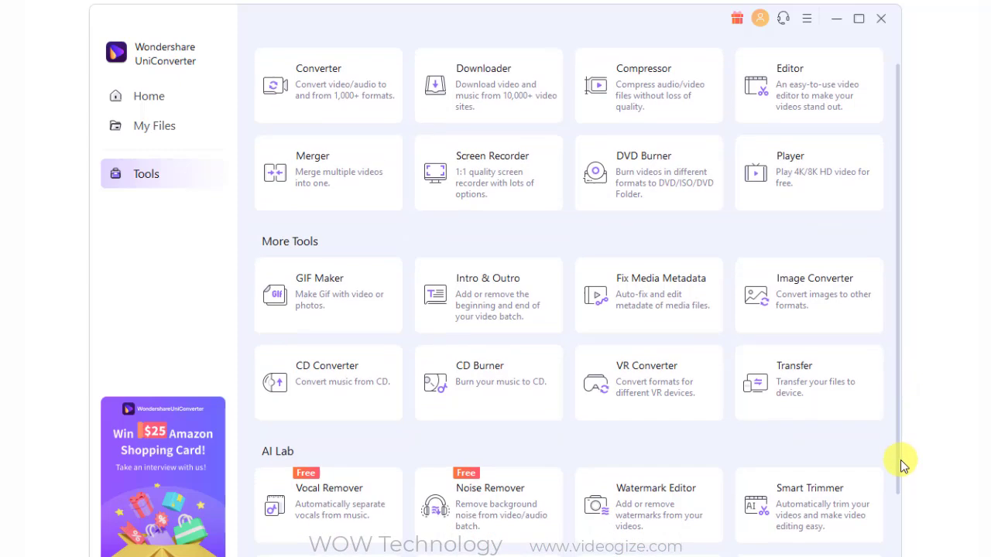
{"action": "scroll", "scroll_direction": "down", "scroll_amount": 3}
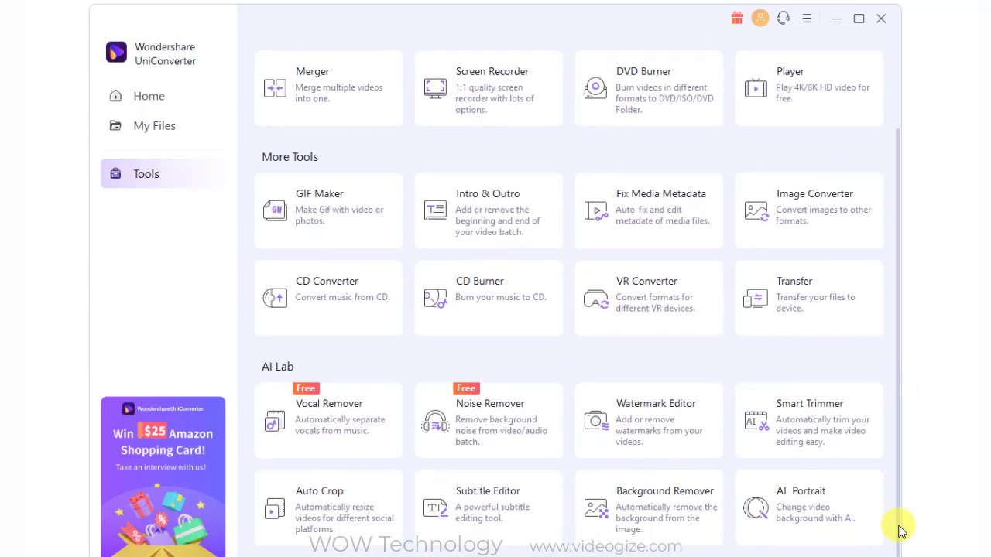
{"action": "scroll", "scroll_direction": "down", "scroll_amount": 3}
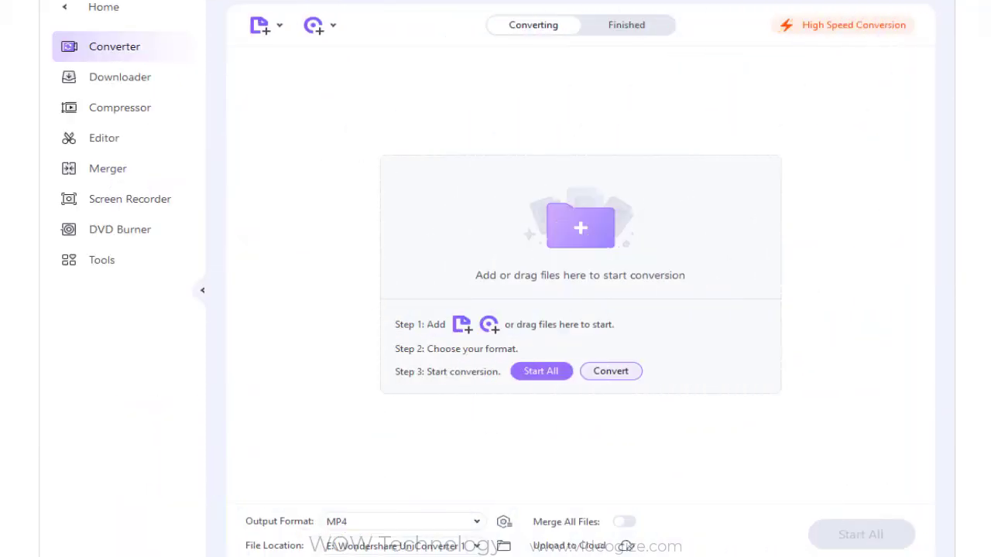
{"action": "mouse_move", "coordinate": [585, 245]}
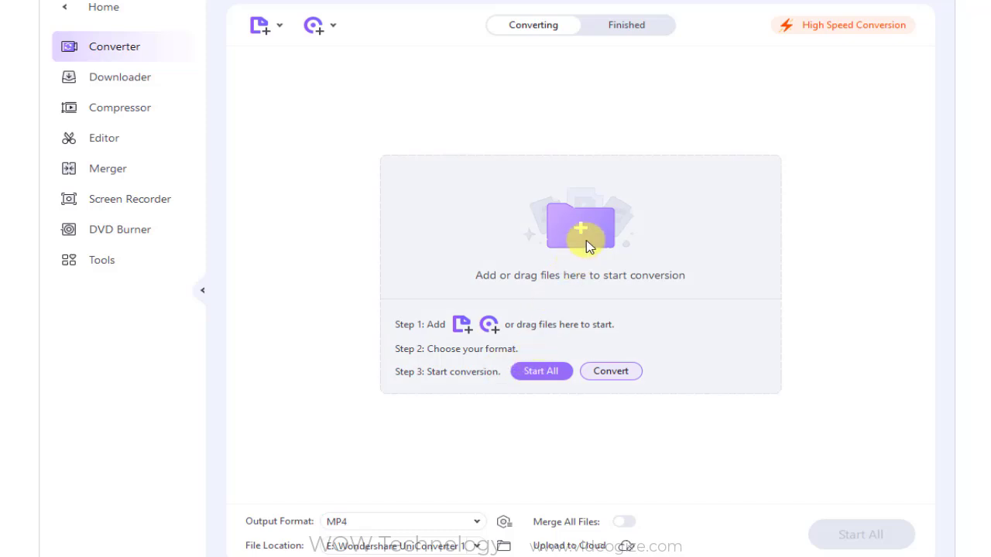
{"action": "left_click_drag", "start_coordinate": [23, 62], "coordinate": [495, 224]}
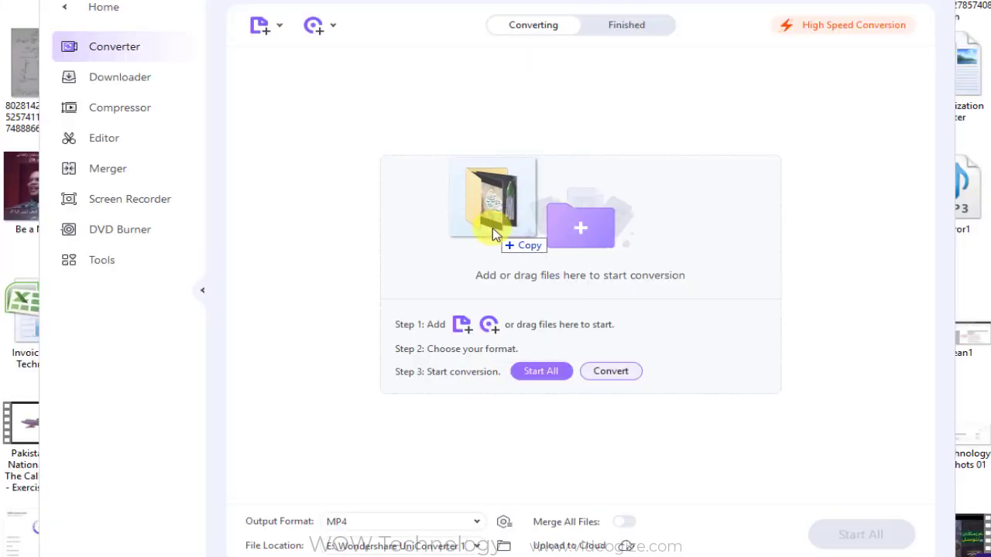
{"action": "left_click_drag", "start_coordinate": [496, 224], "coordinate": [580, 224]}
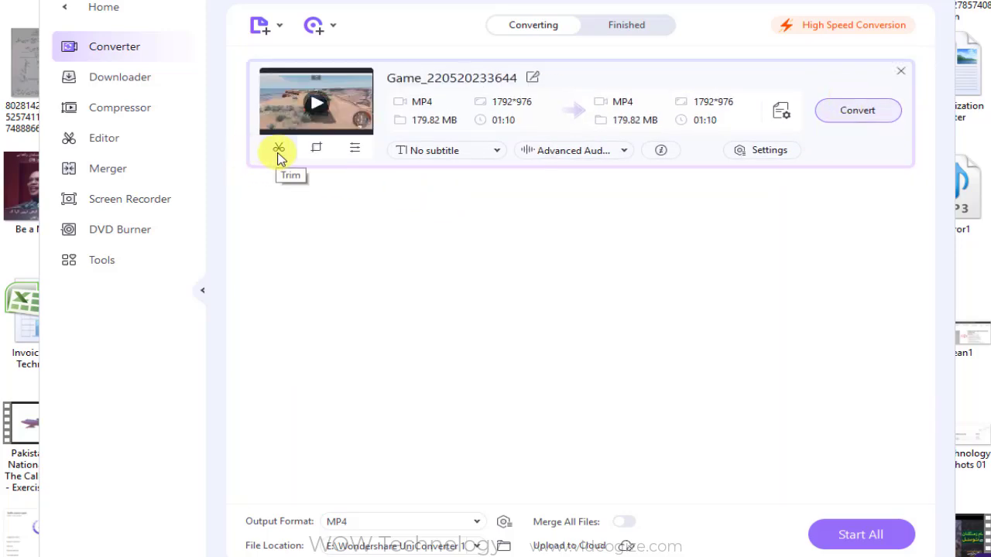
View the clip's trimming timeline, close it, then show its Crop settings (1788×976 area)
{"action": "left_click", "coordinate": [278, 149]}
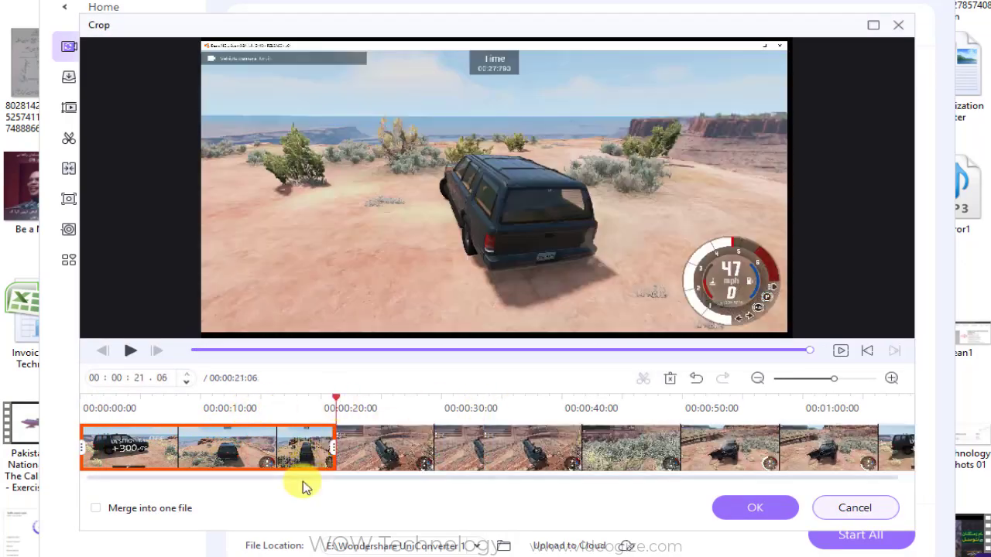
{"action": "left_click", "coordinate": [855, 508]}
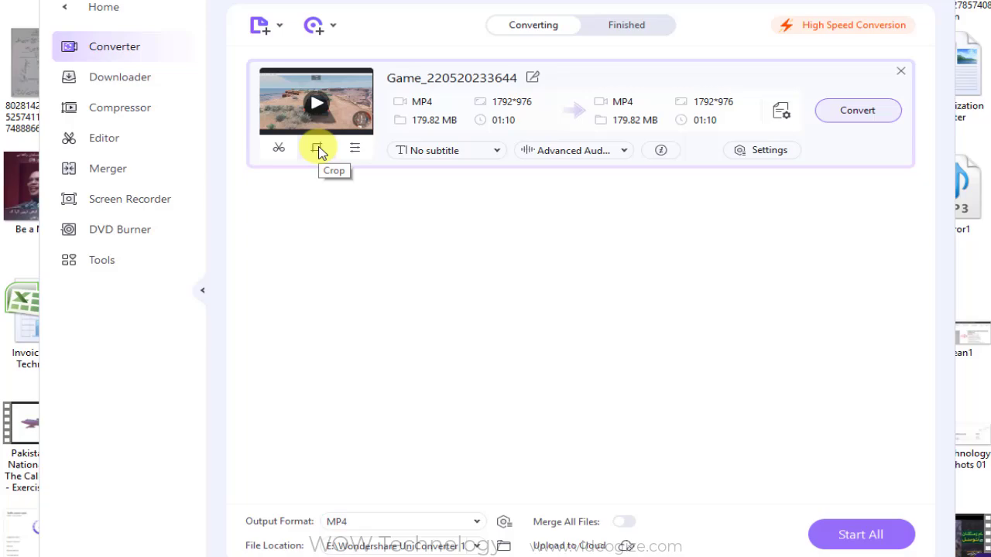
{"action": "left_click", "coordinate": [316, 148]}
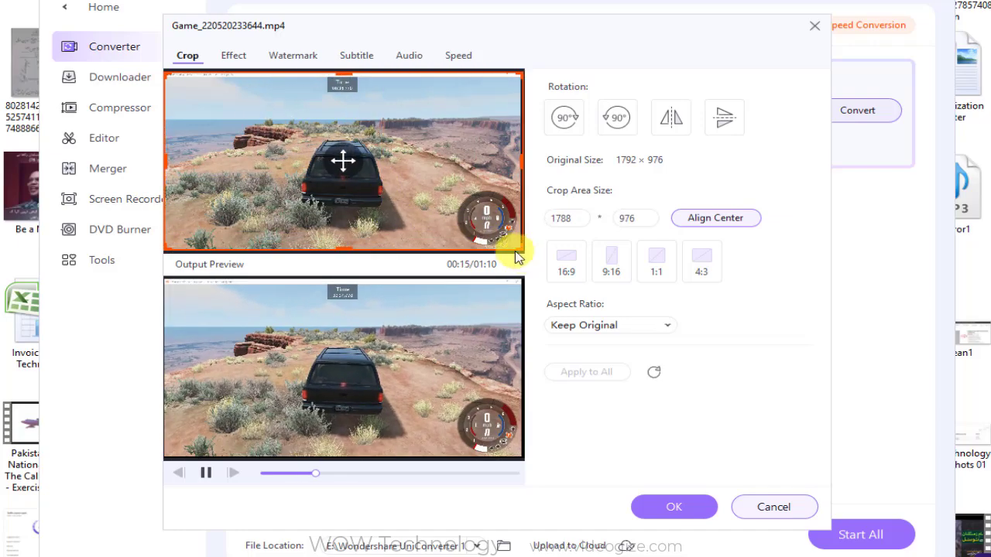
Review Effect, Watermark and Subtitle settings, set Audio volume to 61 and apply the edits
{"action": "left_click", "coordinate": [232, 56]}
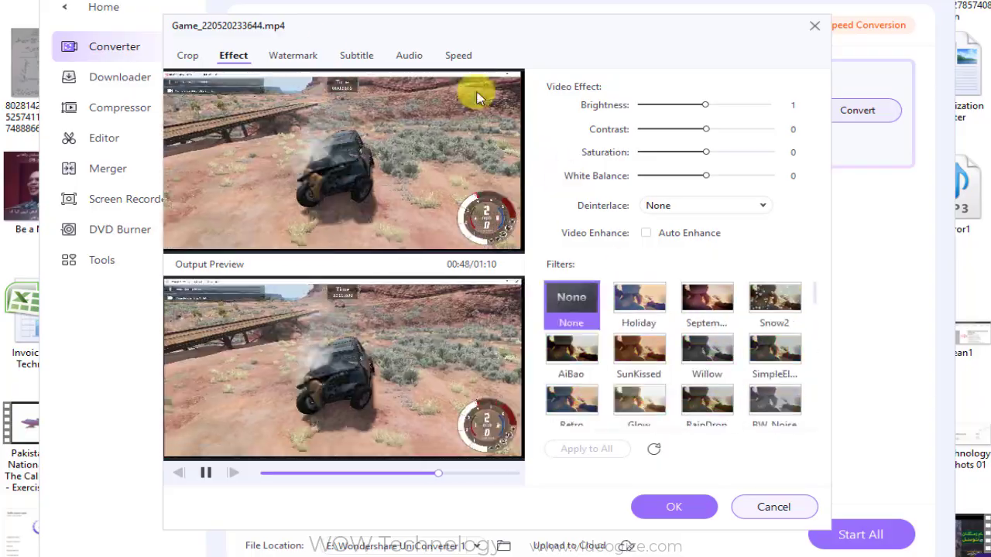
{"action": "left_click", "coordinate": [291, 56]}
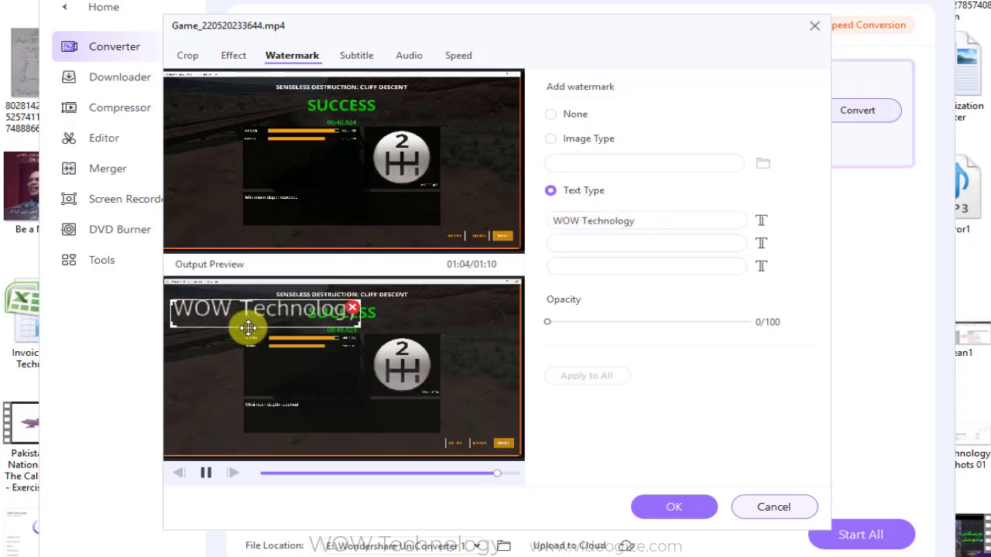
{"action": "left_click", "coordinate": [356, 56]}
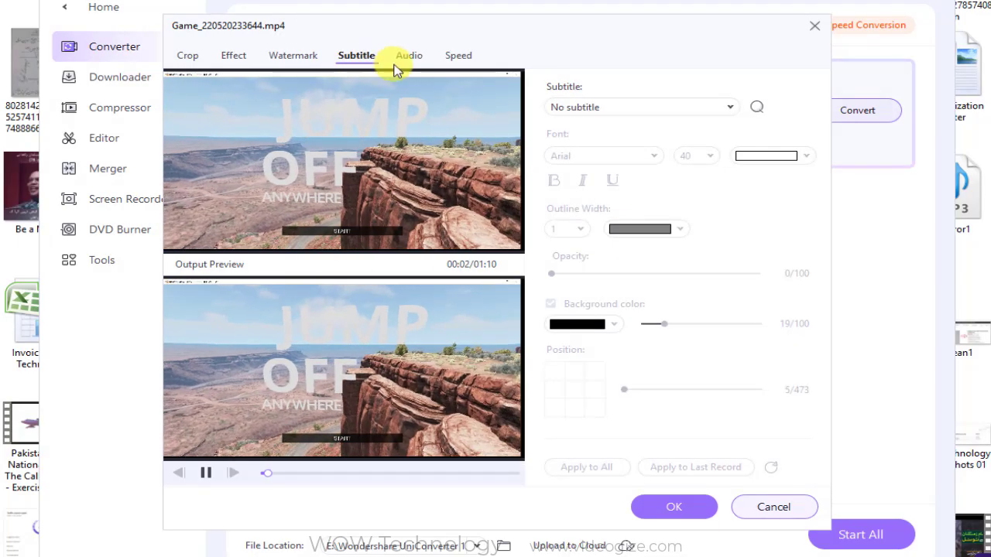
{"action": "left_click", "coordinate": [409, 55]}
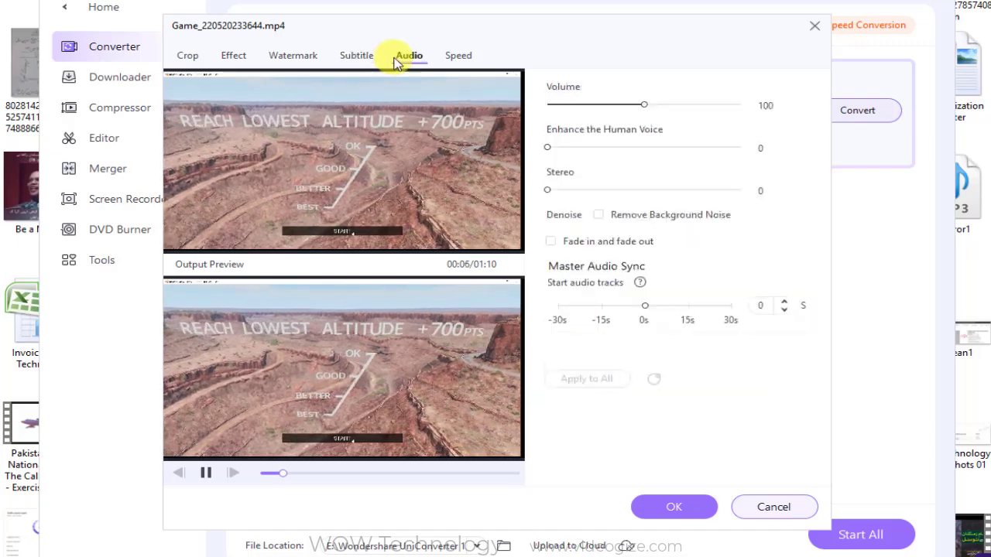
{"action": "left_click_drag", "start_coordinate": [643, 105], "coordinate": [607, 106]}
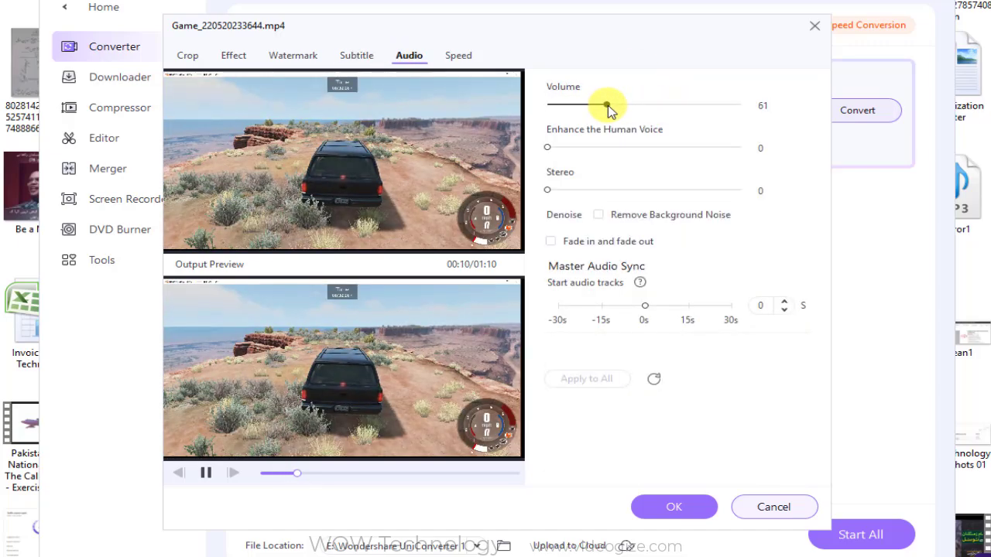
{"action": "left_click", "coordinate": [458, 56]}
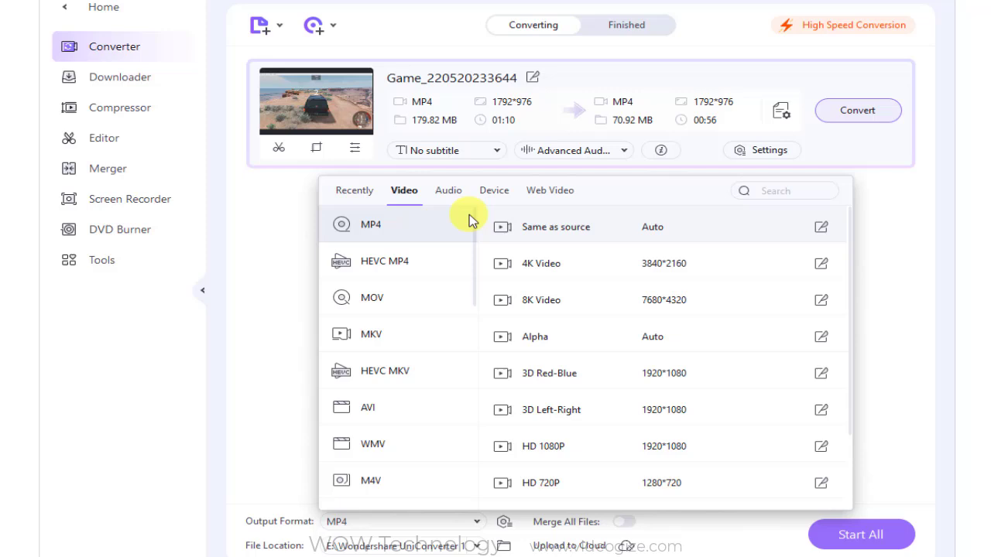
Show the Audio output formats, then the Device presets and its Games category
{"action": "left_click", "coordinate": [447, 190]}
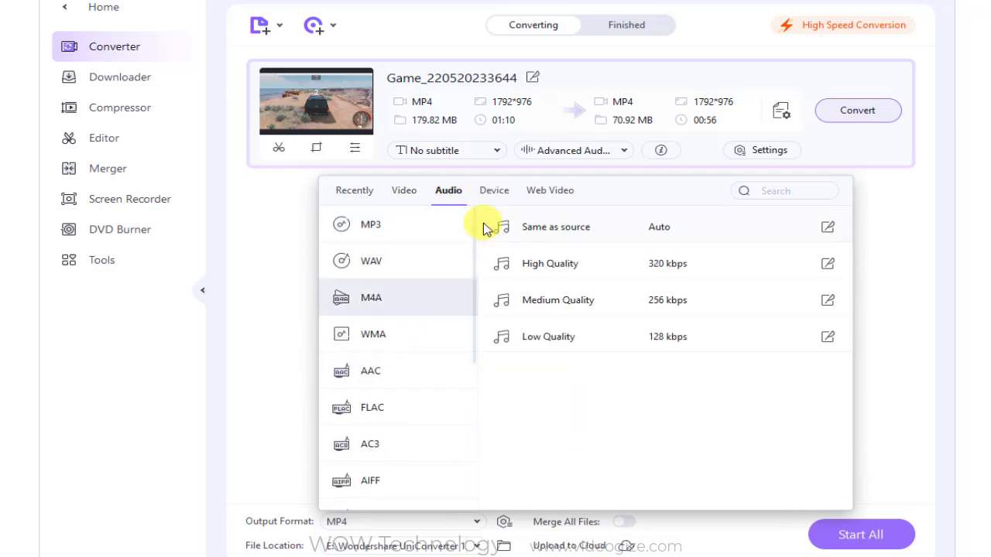
{"action": "left_click", "coordinate": [494, 190]}
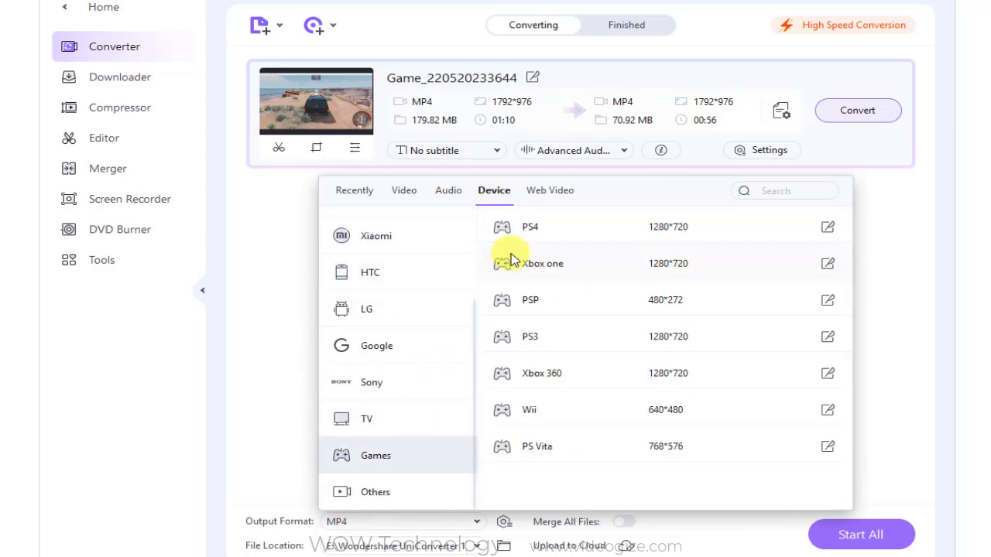
{"action": "left_click", "coordinate": [549, 191]}
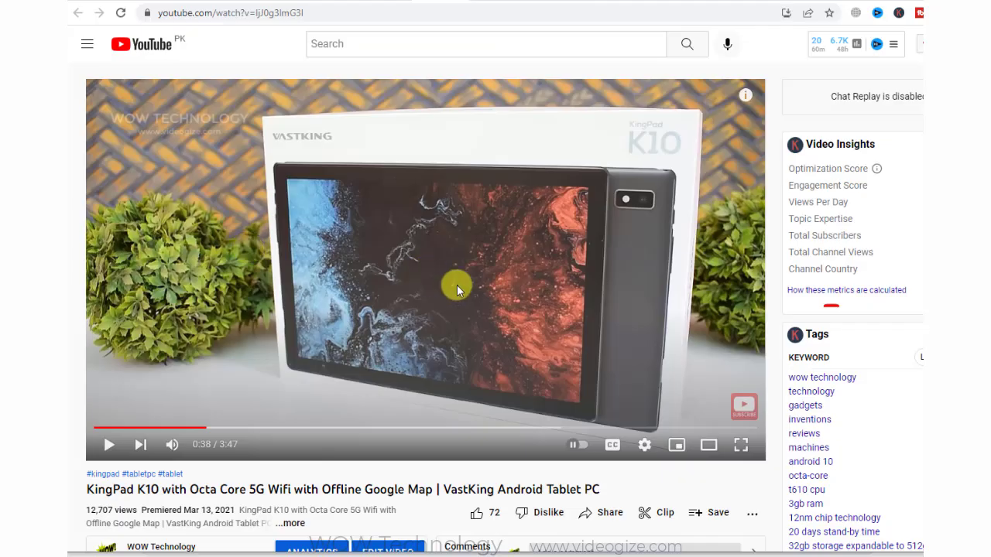
Download the KingPad K10 YouTube video from the copied link and view the Finished downloads
{"action": "left_click", "coordinate": [224, 12]}
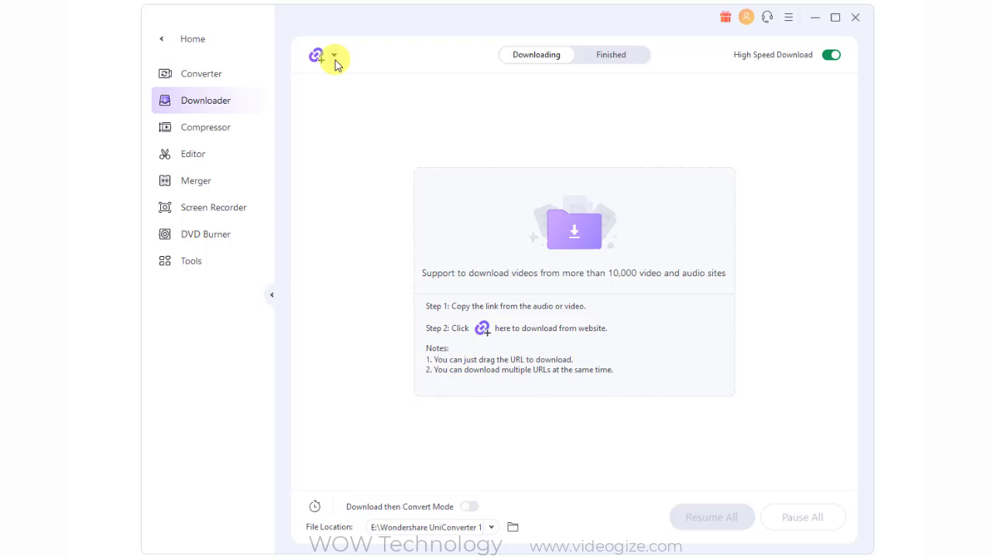
{"action": "left_click", "coordinate": [334, 59]}
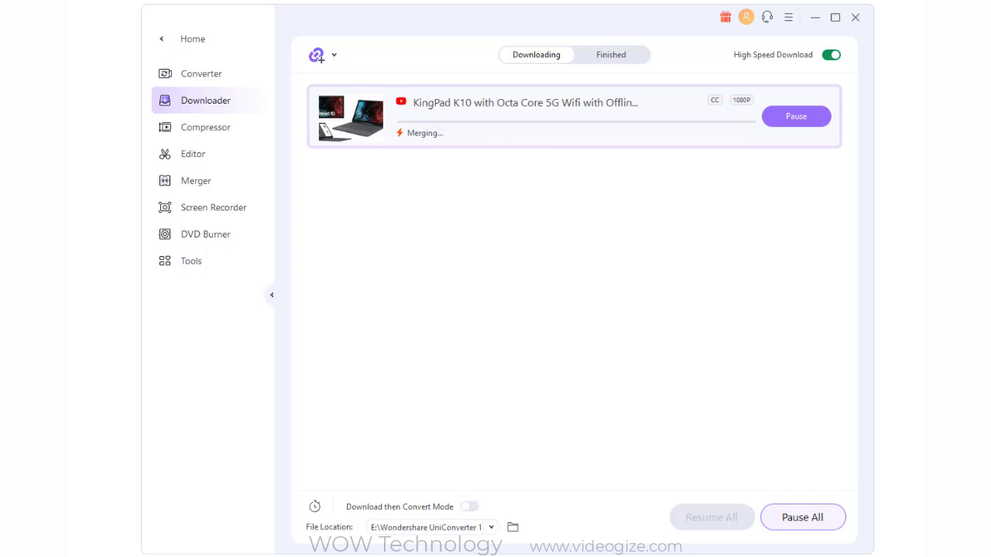
{"action": "left_click", "coordinate": [610, 54]}
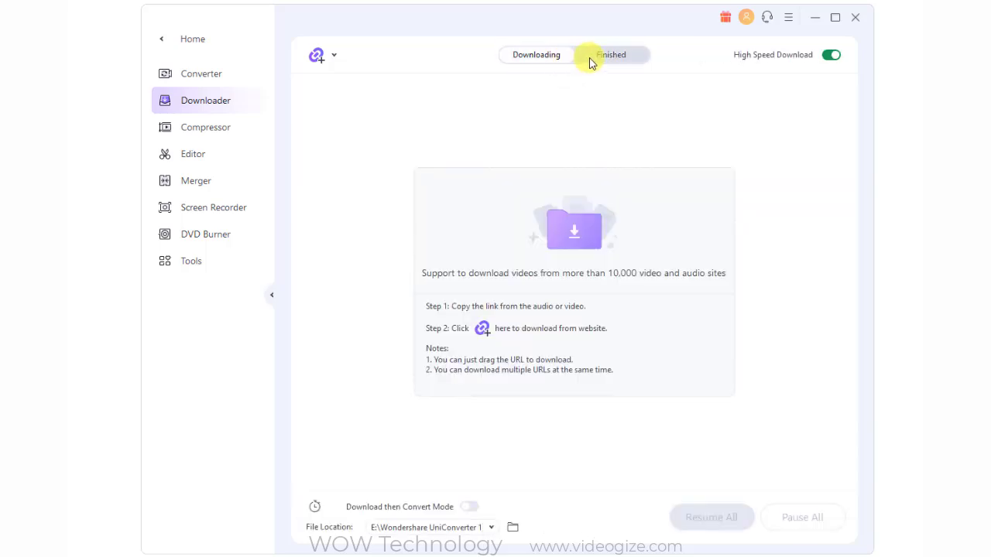
{"action": "left_click", "coordinate": [204, 127]}
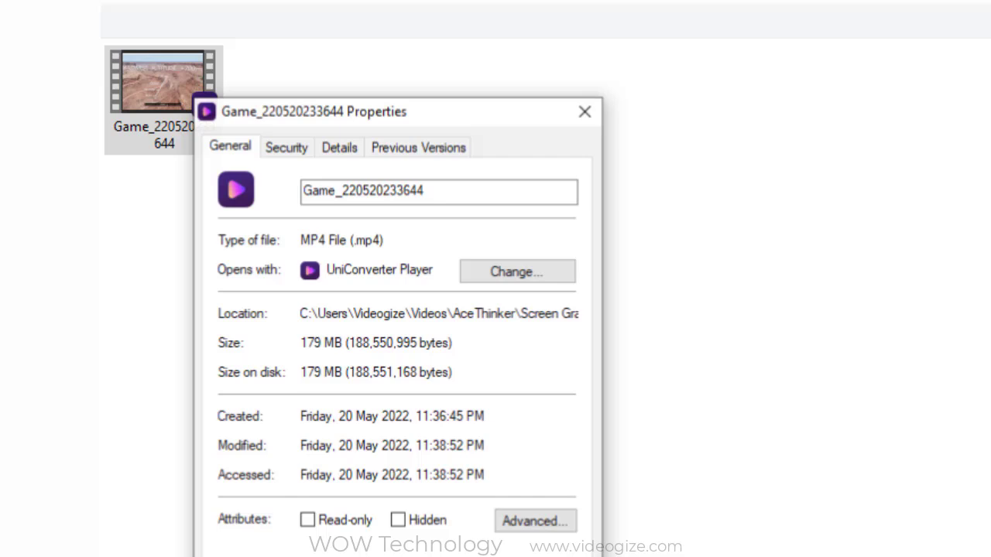
Set the Game recording's compression quality to 63% and preview the compressed result
{"action": "double_click", "coordinate": [322, 344]}
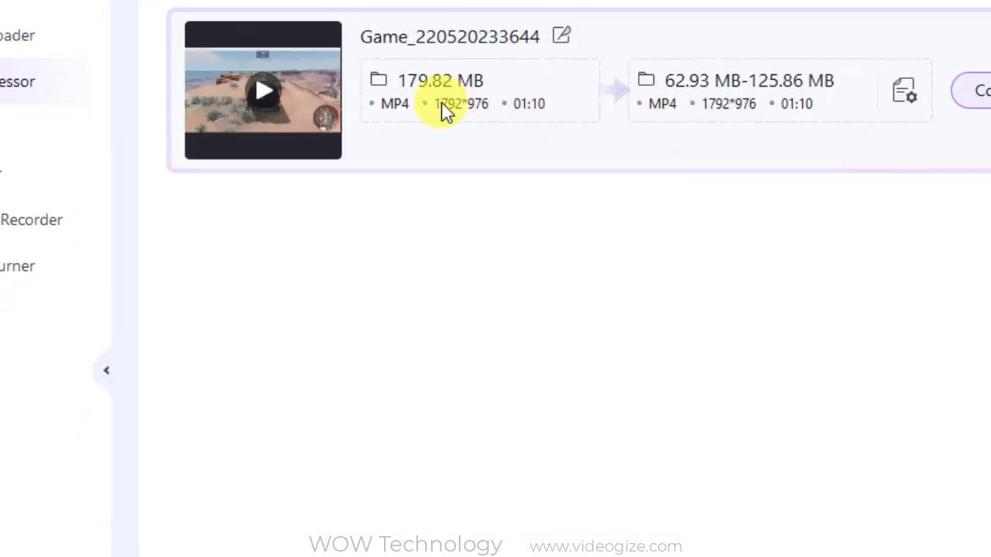
{"action": "left_click", "coordinate": [904, 90]}
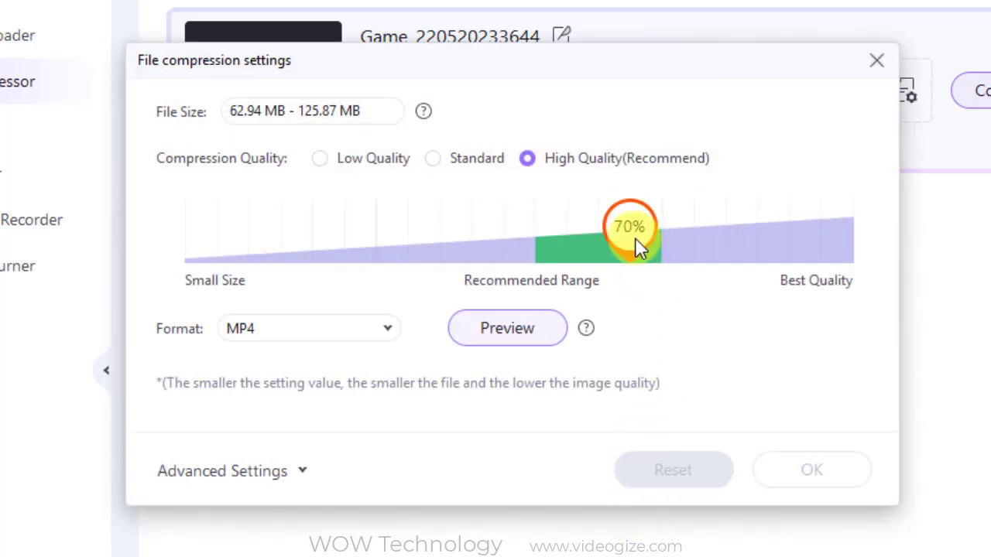
{"action": "left_click_drag", "start_coordinate": [631, 235], "coordinate": [332, 235]}
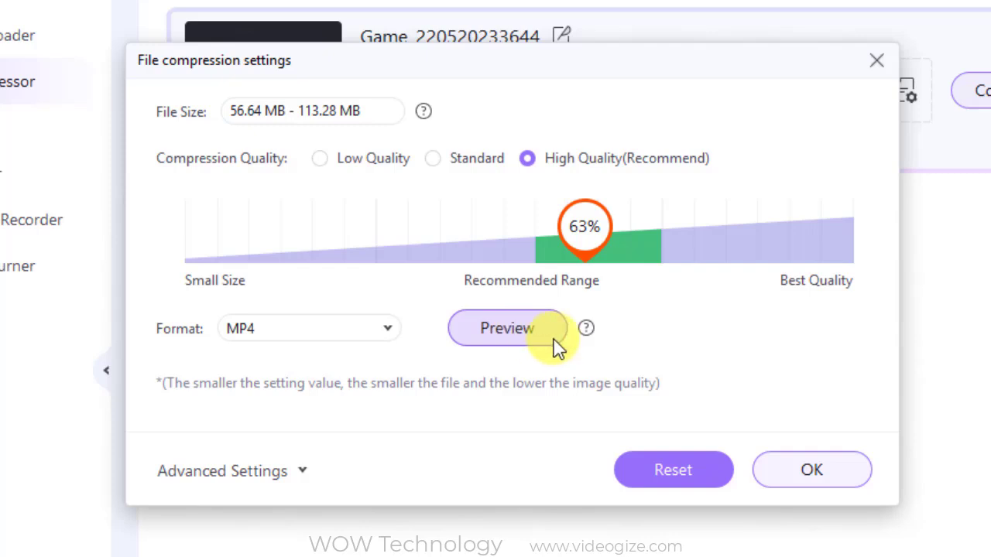
{"action": "left_click", "coordinate": [811, 471]}
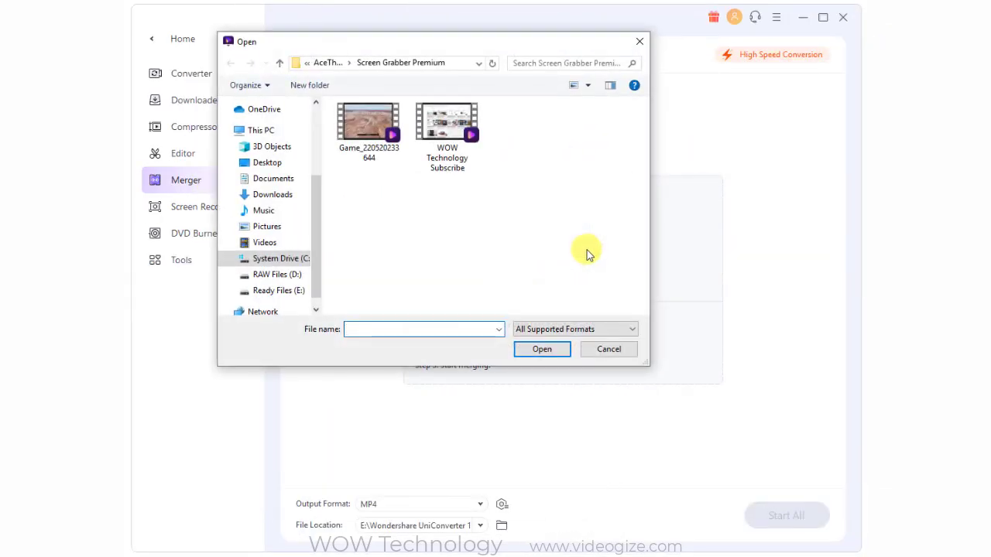
Load both selected videos into Merger and start merging them with Start All
{"action": "left_click", "coordinate": [542, 350]}
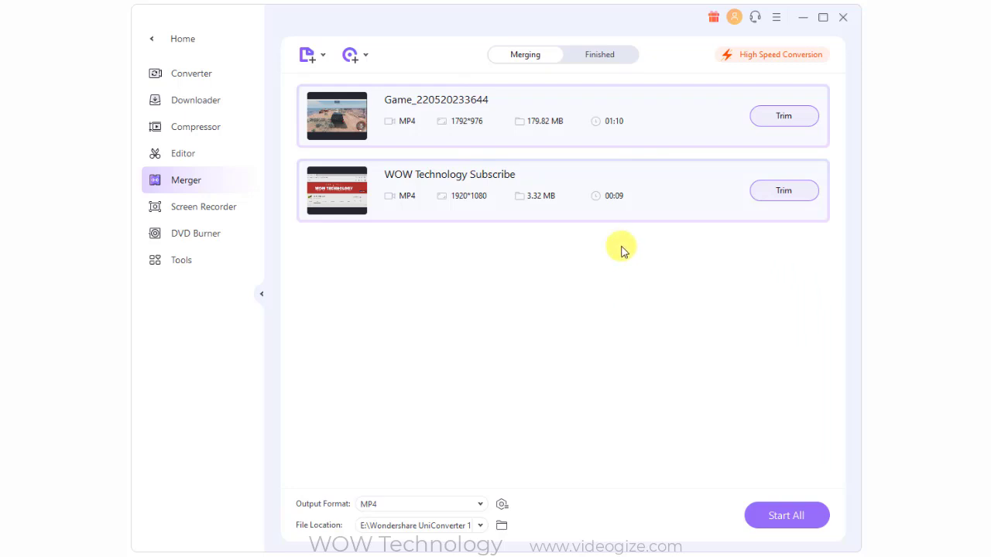
{"action": "mouse_move", "coordinate": [711, 328]}
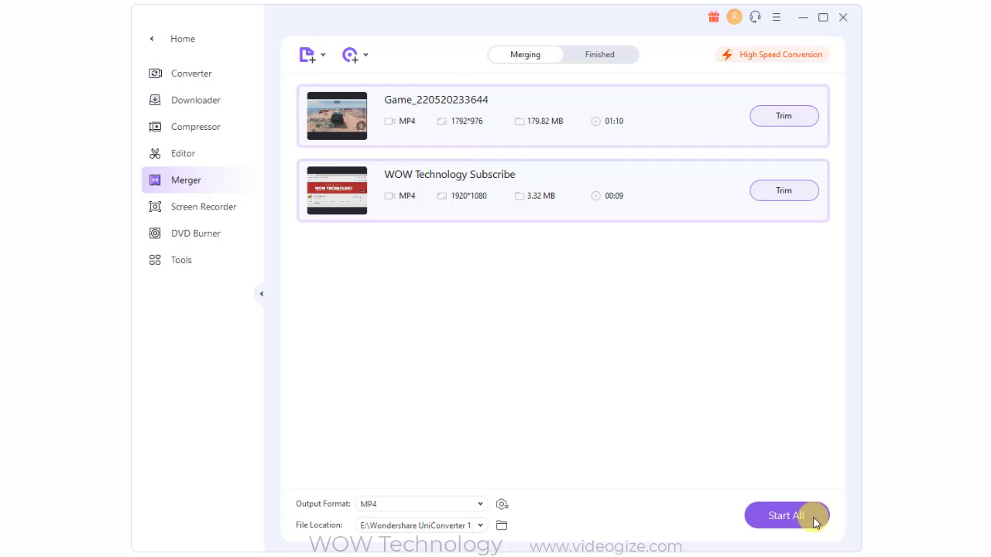
{"action": "left_click", "coordinate": [365, 55]}
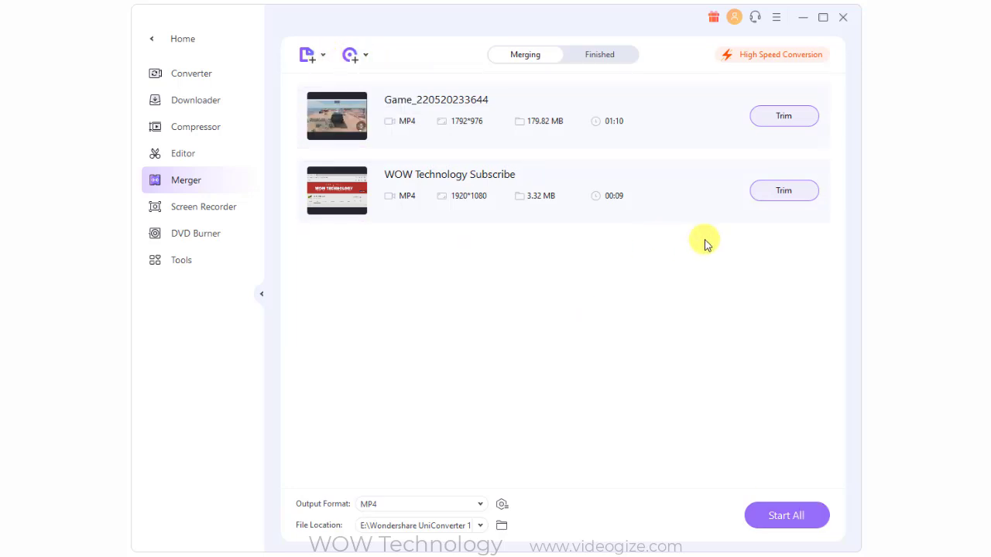
{"action": "left_click", "coordinate": [786, 514]}
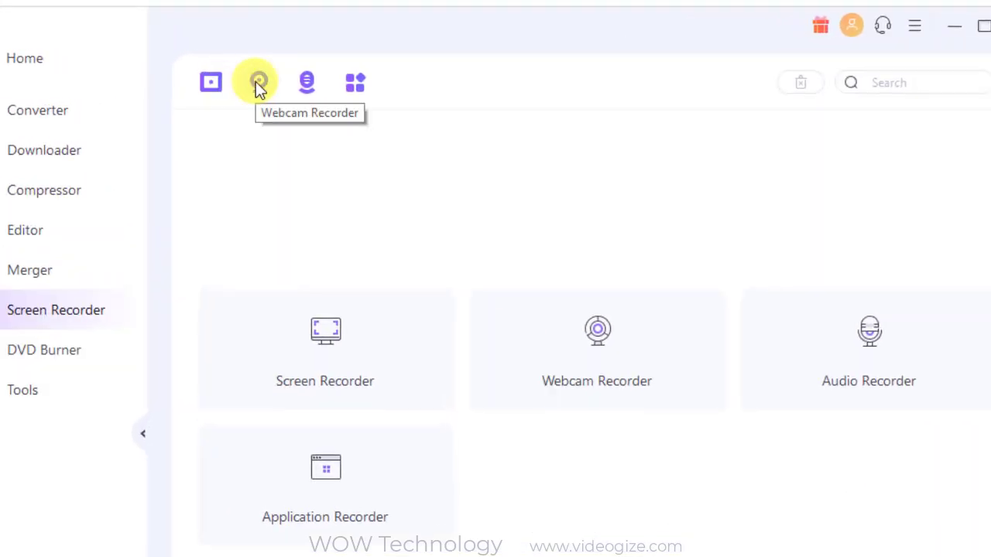
{"action": "mouse_move", "coordinate": [524, 162]}
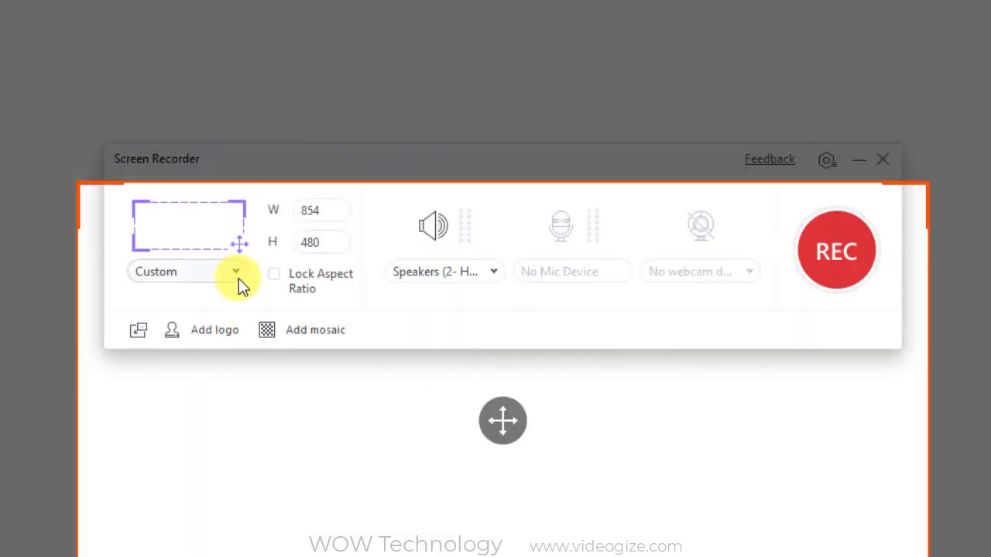
Capture a custom 854×480 area with REC, stop it to save a 0:15 MP4, then move to DVD Burner
{"action": "left_click", "coordinate": [235, 270]}
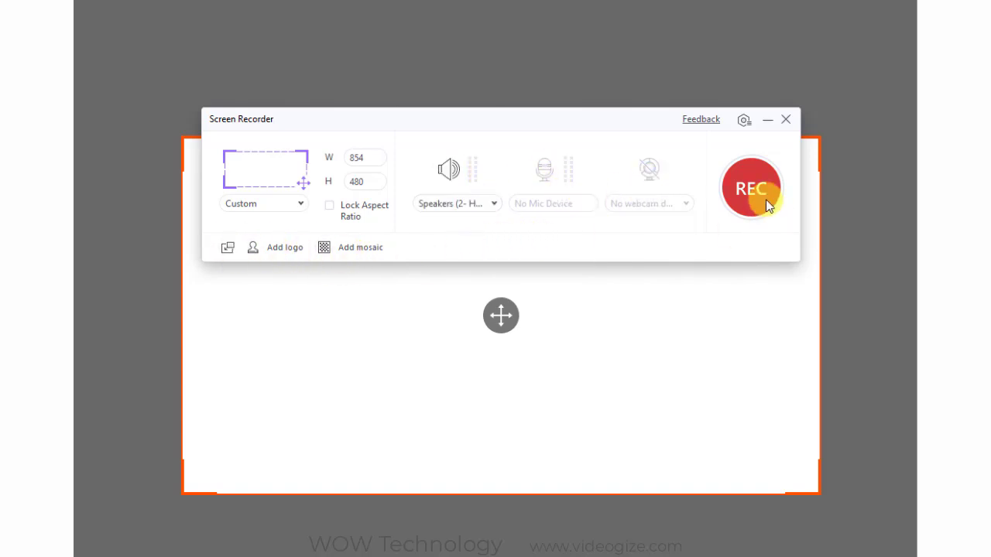
{"action": "left_click", "coordinate": [750, 189]}
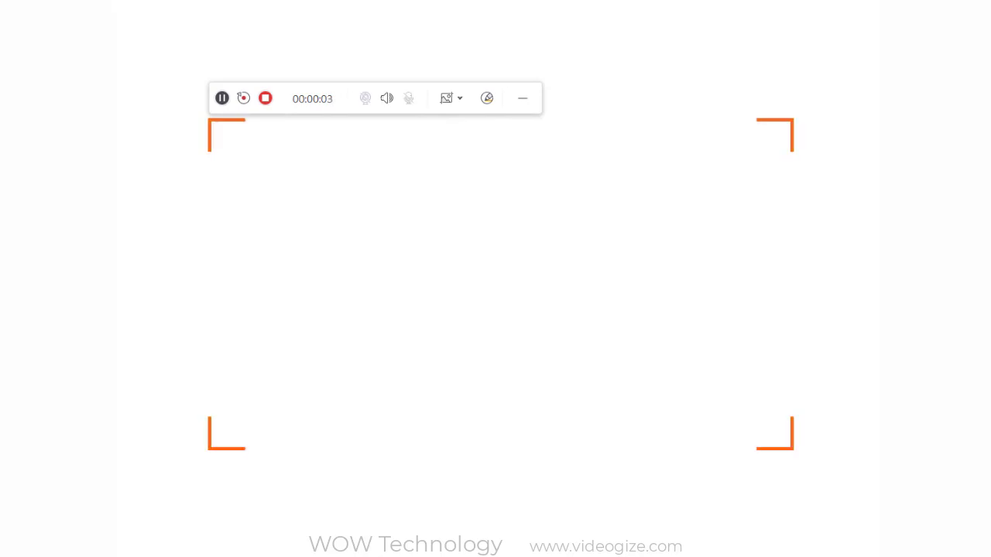
{"action": "left_click", "coordinate": [266, 99]}
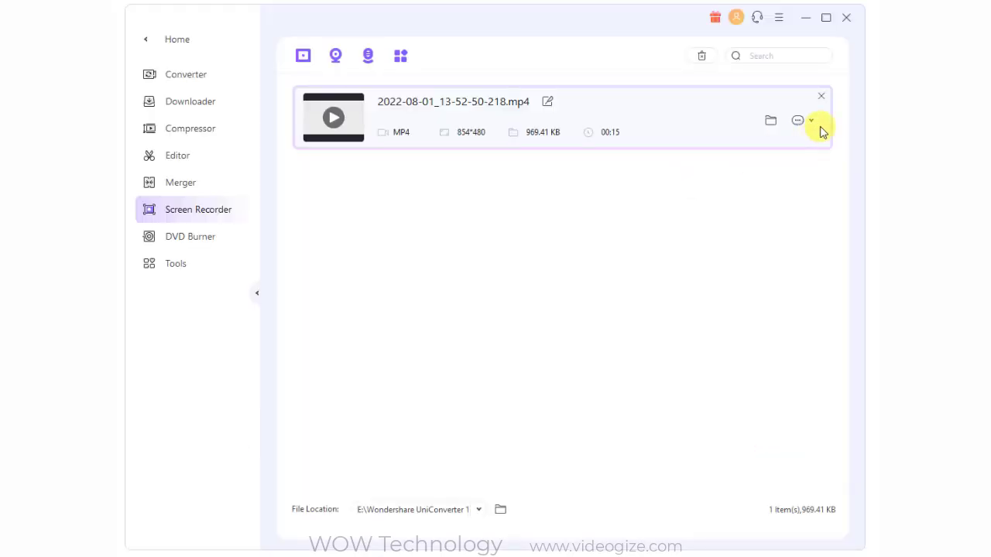
{"action": "left_click", "coordinate": [189, 236]}
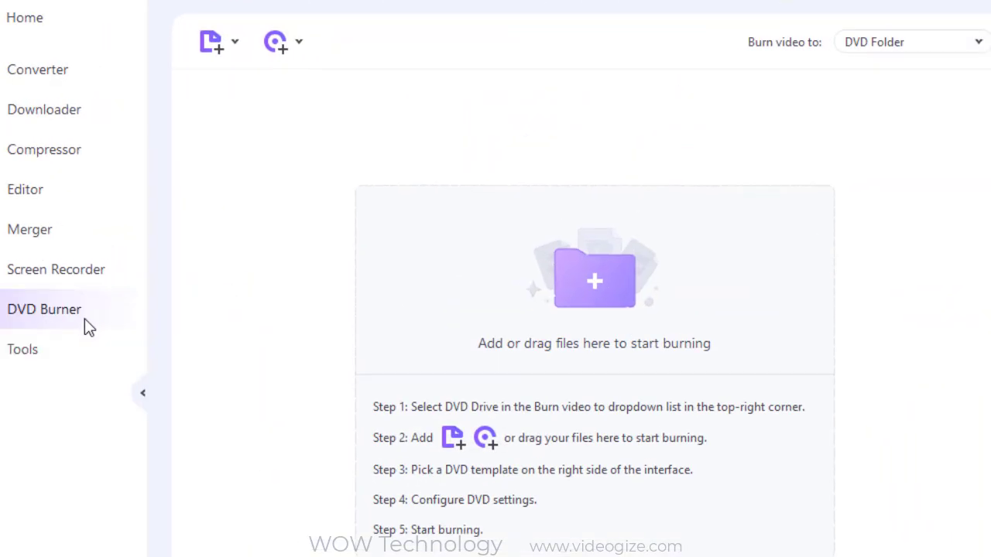
Review the Add Files choices for DVD media and dismiss them
{"action": "left_click", "coordinate": [211, 40]}
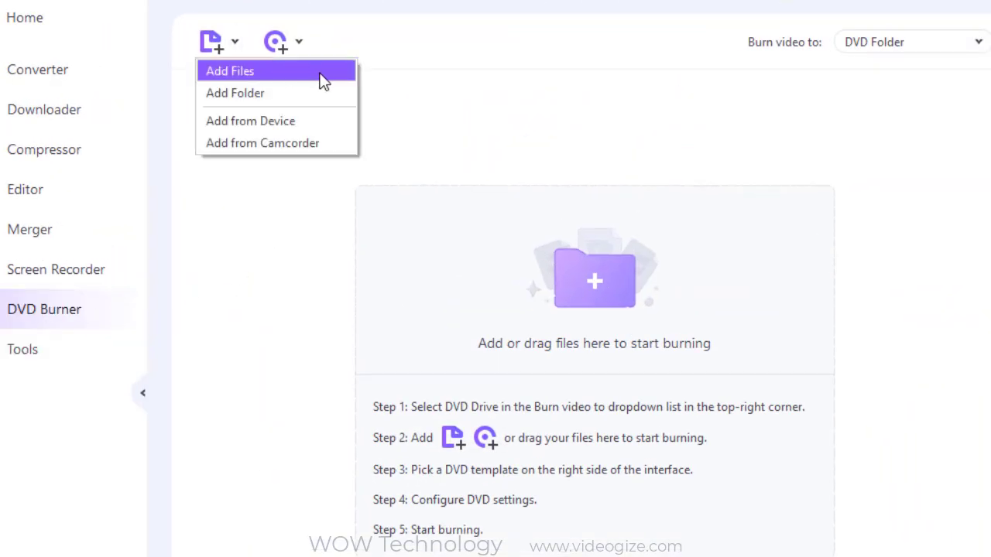
{"action": "mouse_move", "coordinate": [396, 127]}
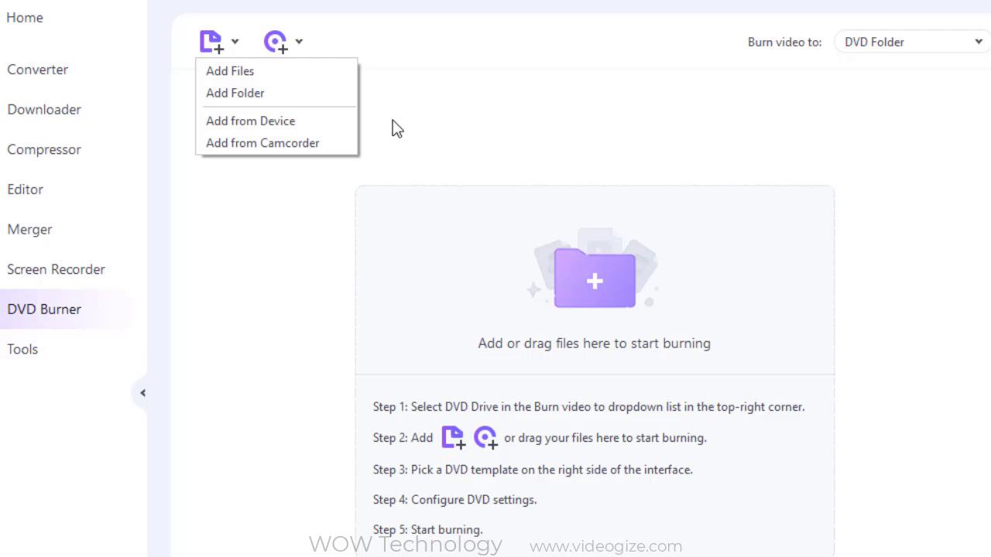
{"action": "left_click", "coordinate": [299, 40]}
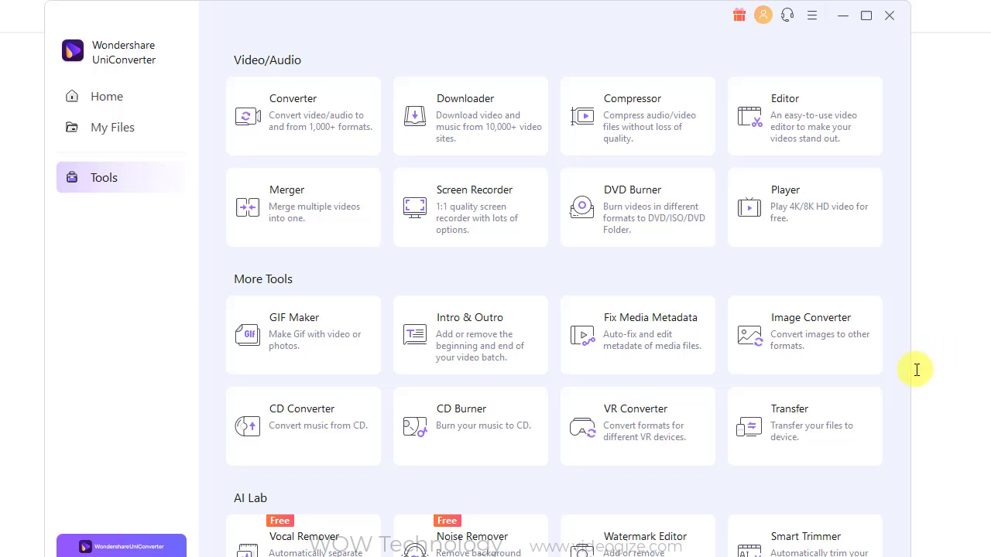
{"action": "mouse_move", "coordinate": [902, 379]}
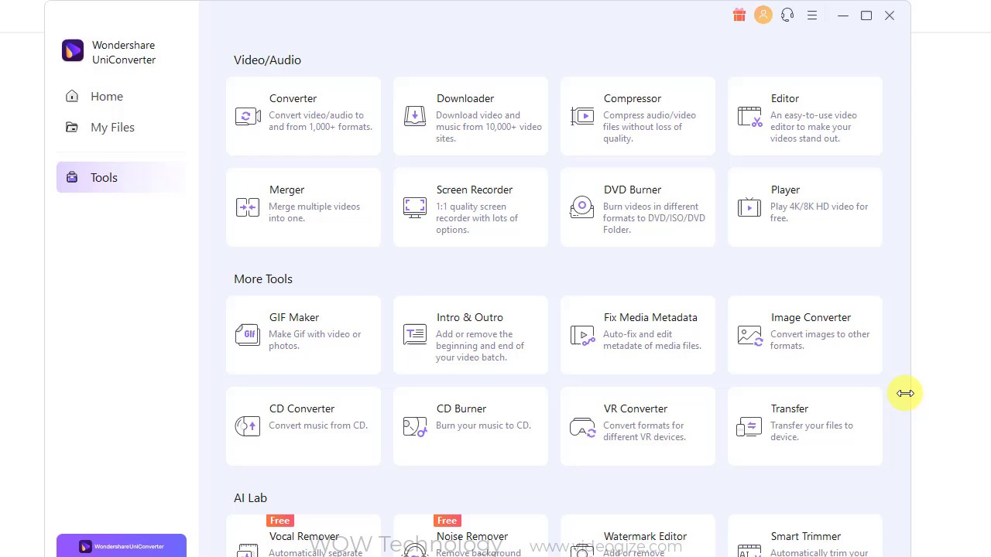
{"action": "scroll", "scroll_direction": "down", "scroll_amount": 3}
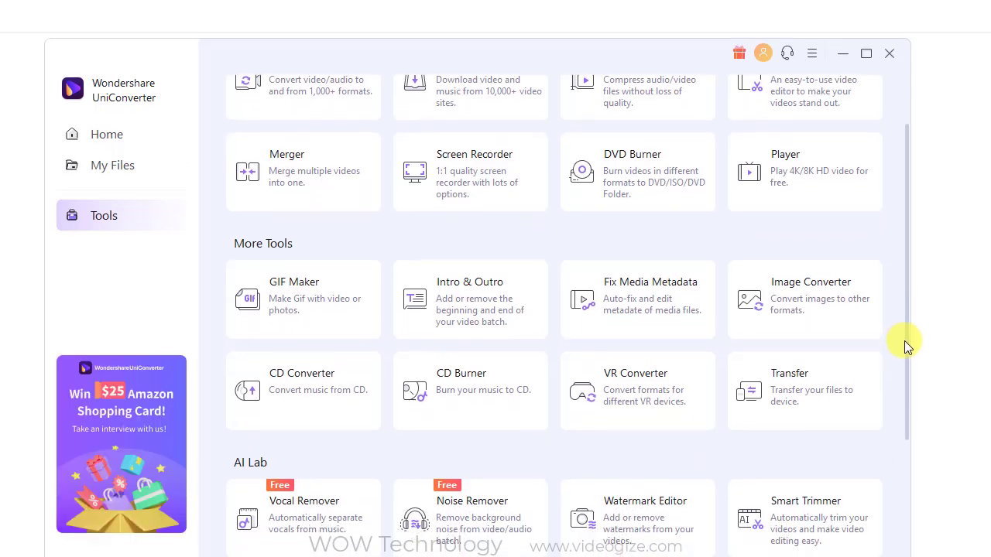
{"action": "scroll", "scroll_direction": "down", "scroll_amount": 3}
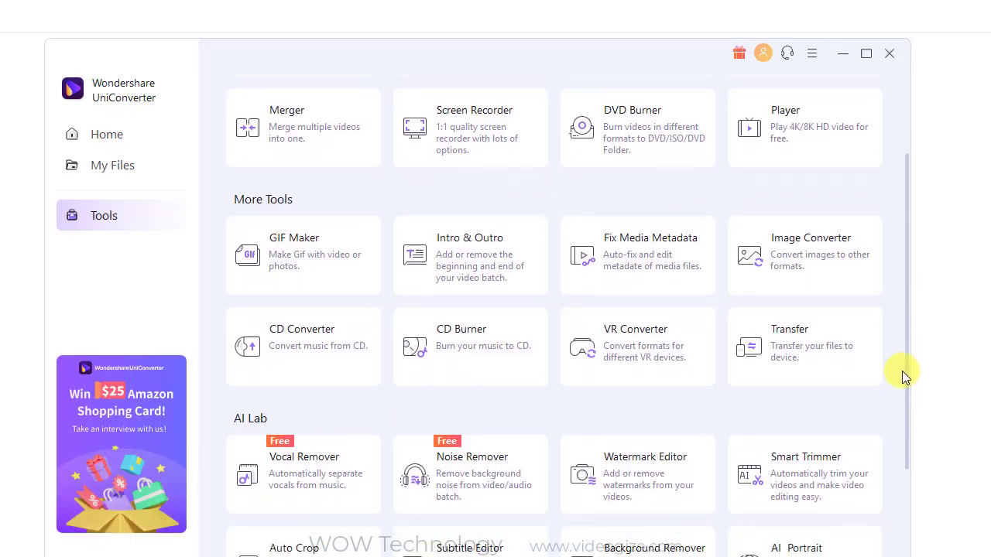
{"action": "scroll", "scroll_direction": "down", "scroll_amount": 3}
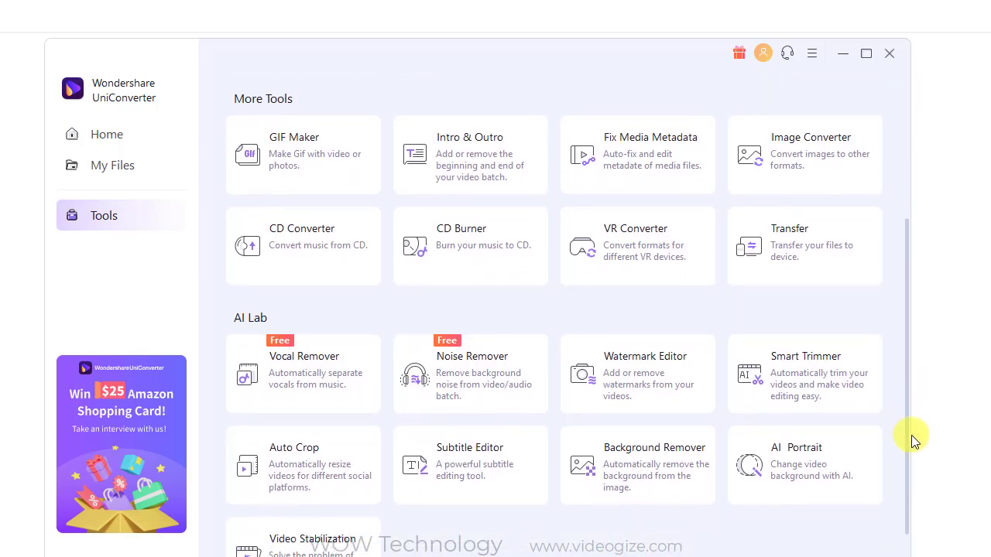
{"action": "scroll", "scroll_direction": "down", "scroll_amount": 3}
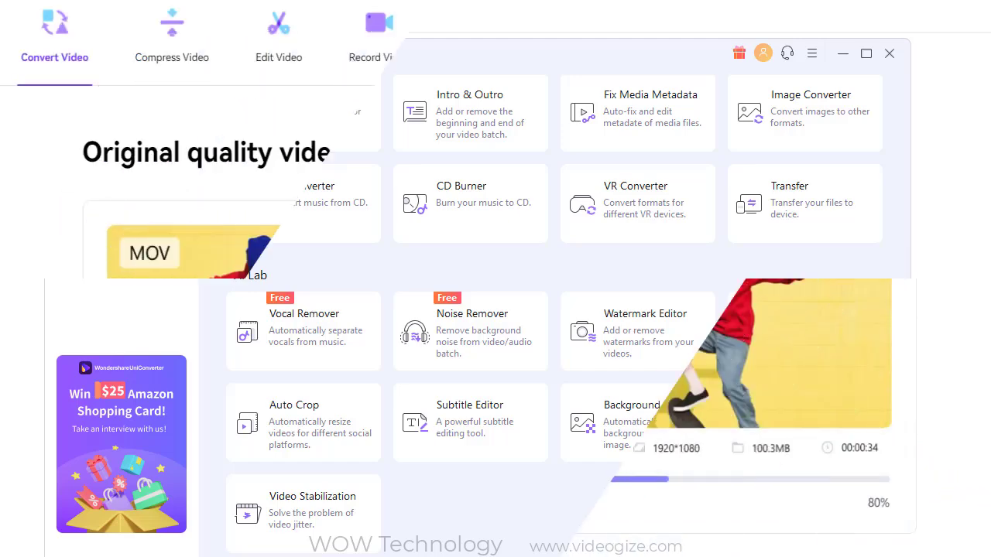
Step through the Compress, Record, Merge and Play Video showcases on the product page
{"action": "left_click", "coordinate": [171, 35]}
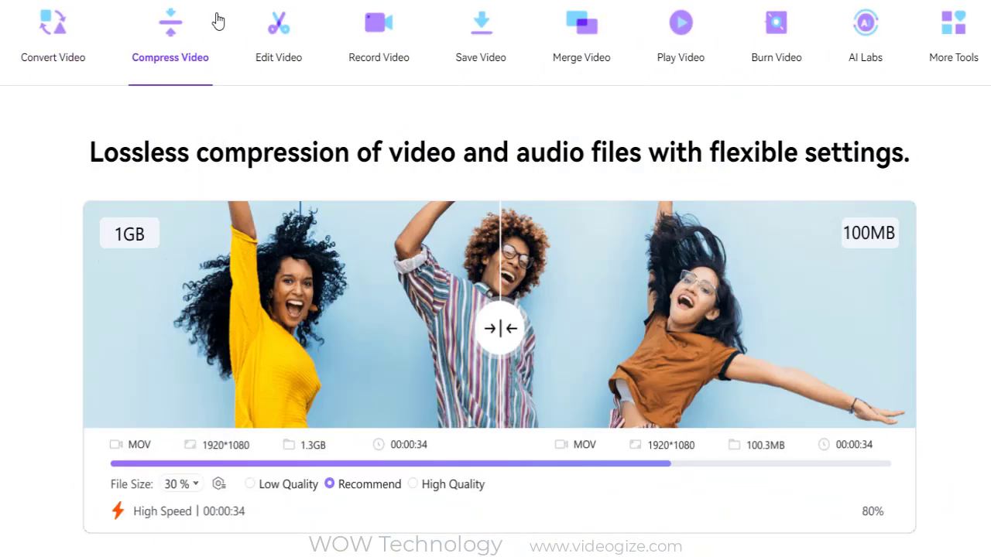
{"action": "left_click", "coordinate": [376, 31]}
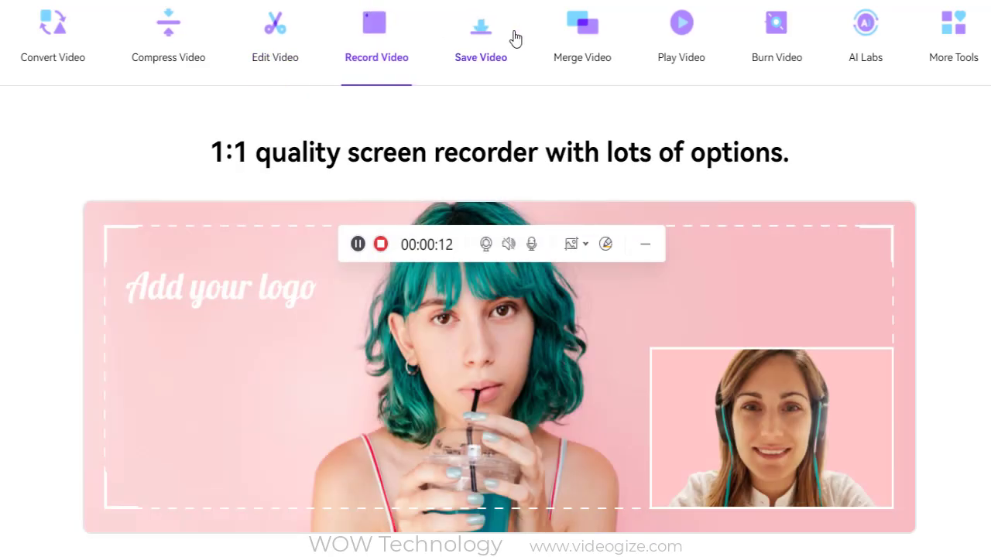
{"action": "left_click", "coordinate": [579, 31]}
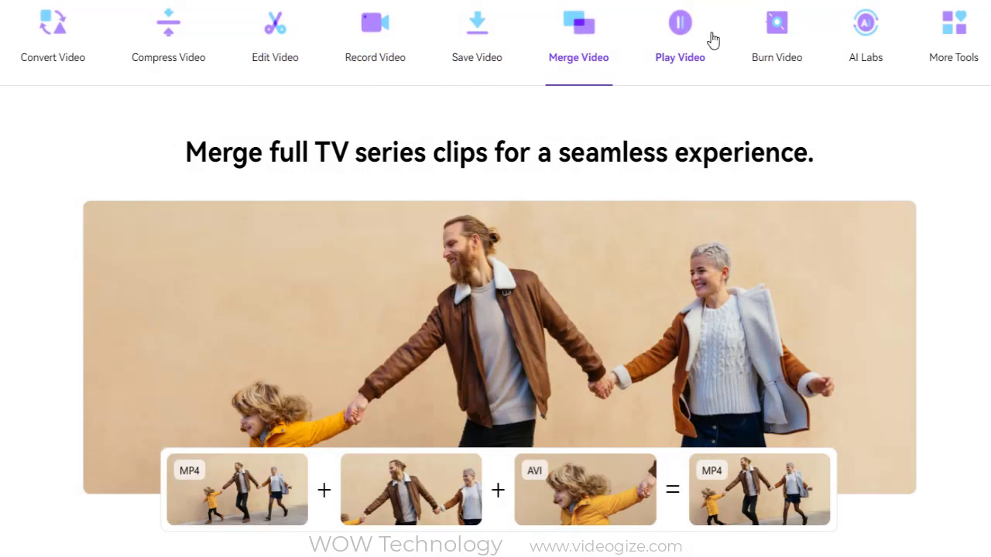
{"action": "left_click", "coordinate": [774, 31]}
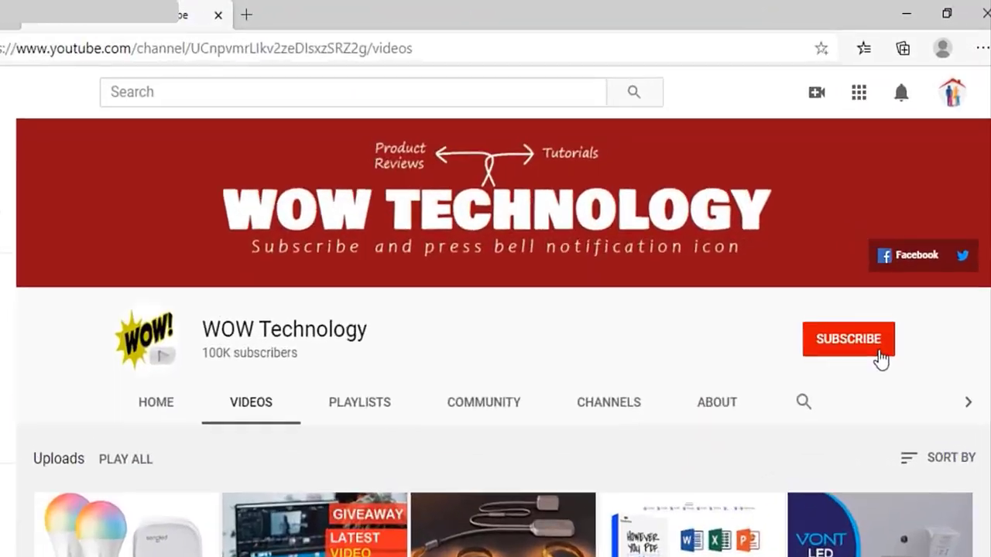
Subscribe to the WOW Technology channel via the red SUBSCRIBE button
{"action": "left_click", "coordinate": [849, 339]}
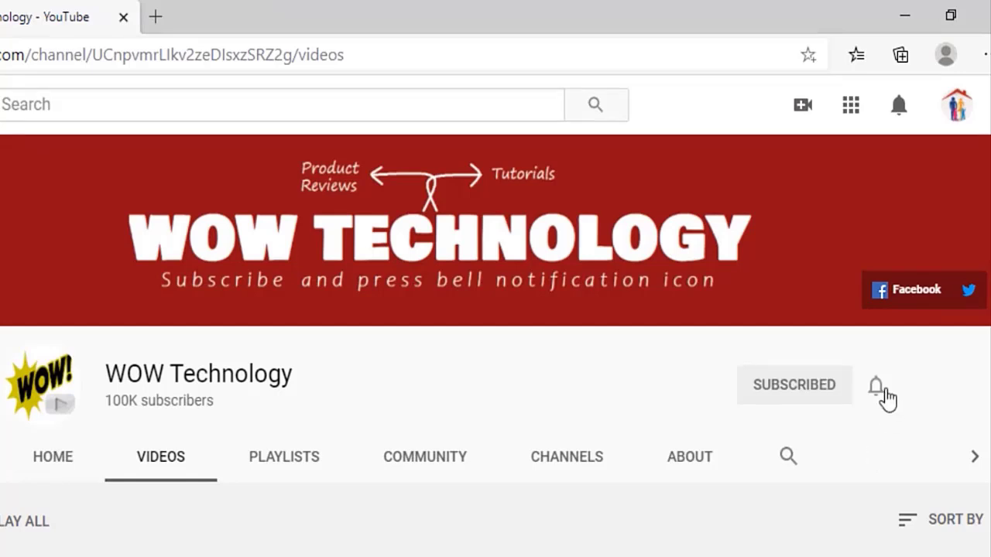